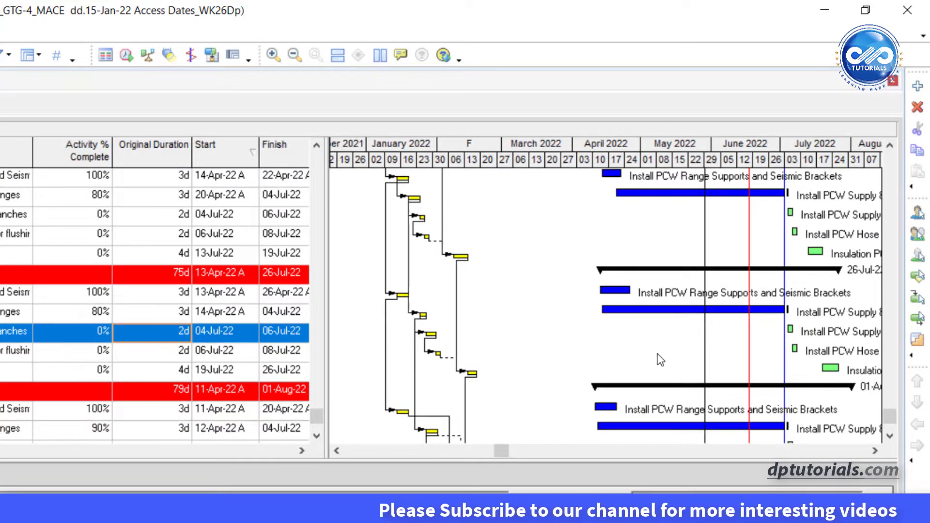
Scroll the Bars list to find Remaining Work and Actual Work, selecting Remaining Work
{"action": "scroll", "scroll_direction": "down", "scroll_amount": 3}
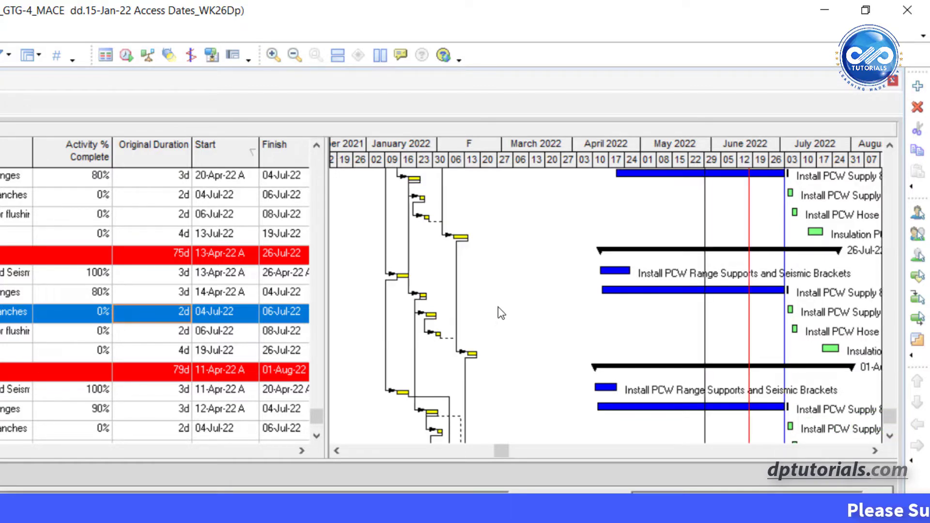
{"action": "mouse_move", "coordinate": [541, 349]}
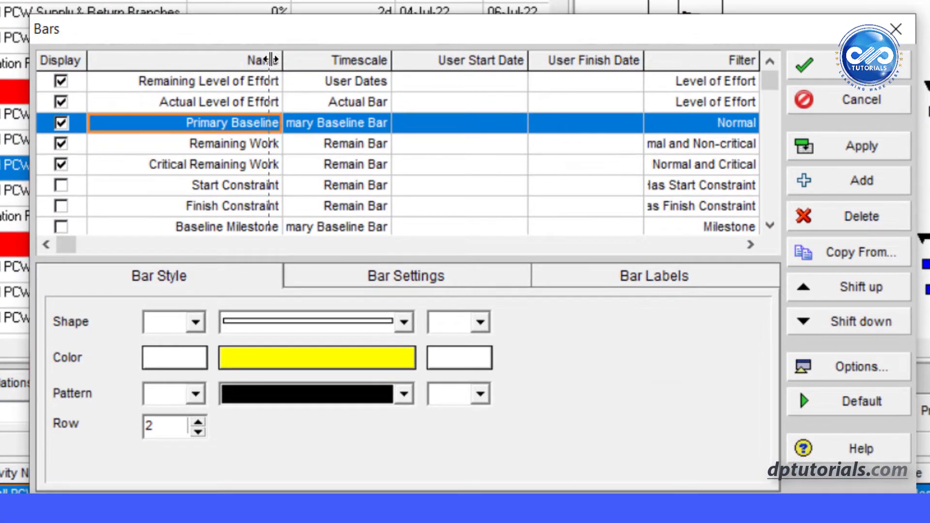
{"action": "scroll", "scroll_direction": "down", "scroll_amount": 3}
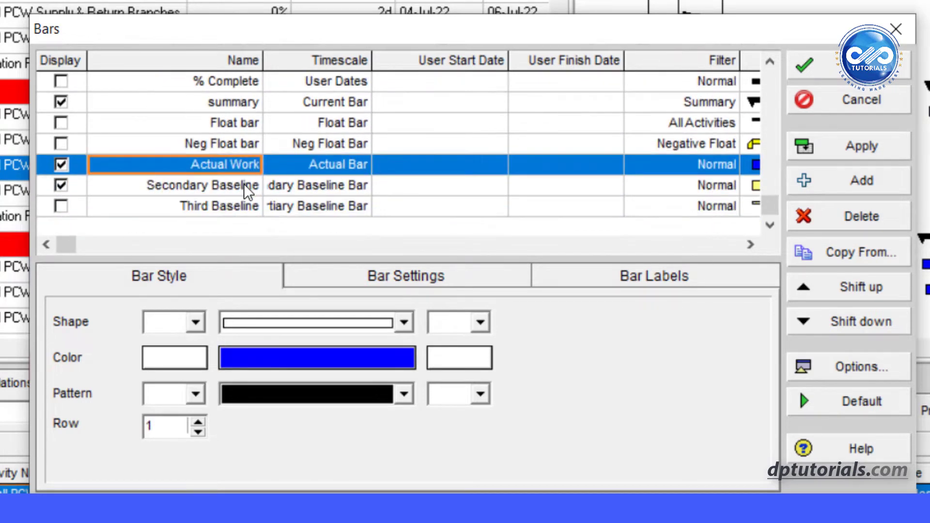
{"action": "scroll", "scroll_direction": "down", "scroll_amount": 3}
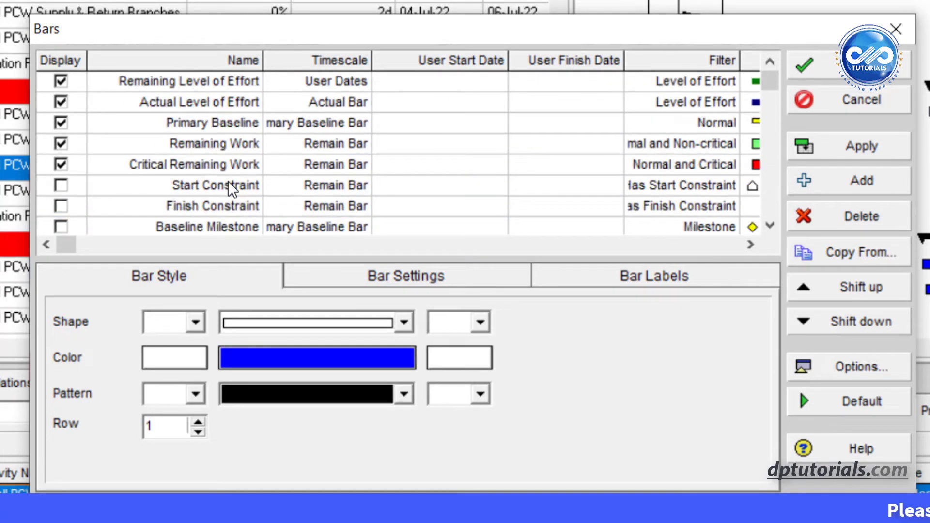
{"action": "left_click", "coordinate": [208, 144]}
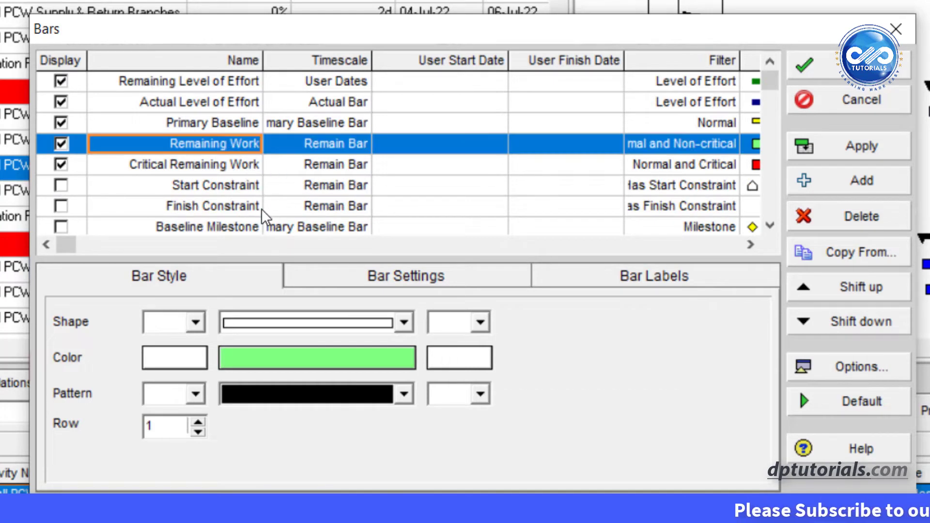
{"action": "mouse_move", "coordinate": [286, 209]}
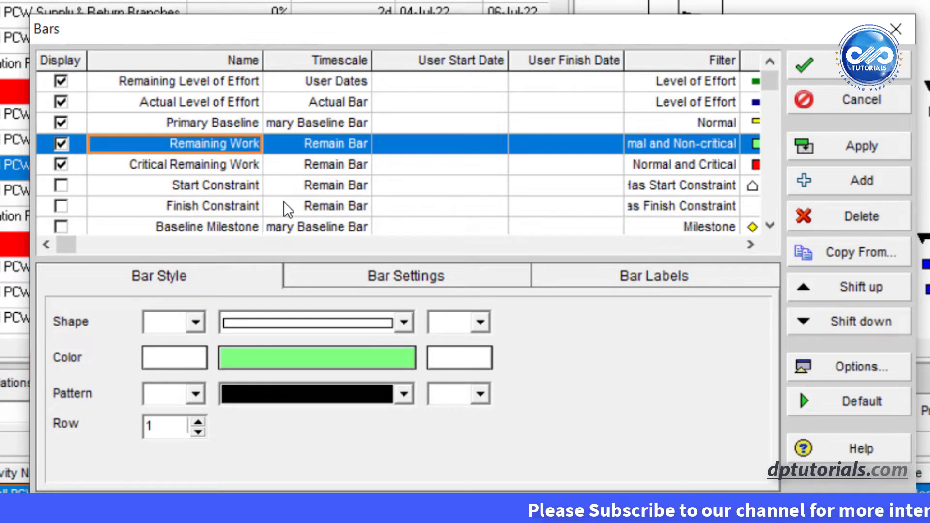
{"action": "scroll", "scroll_direction": "down", "scroll_amount": 3}
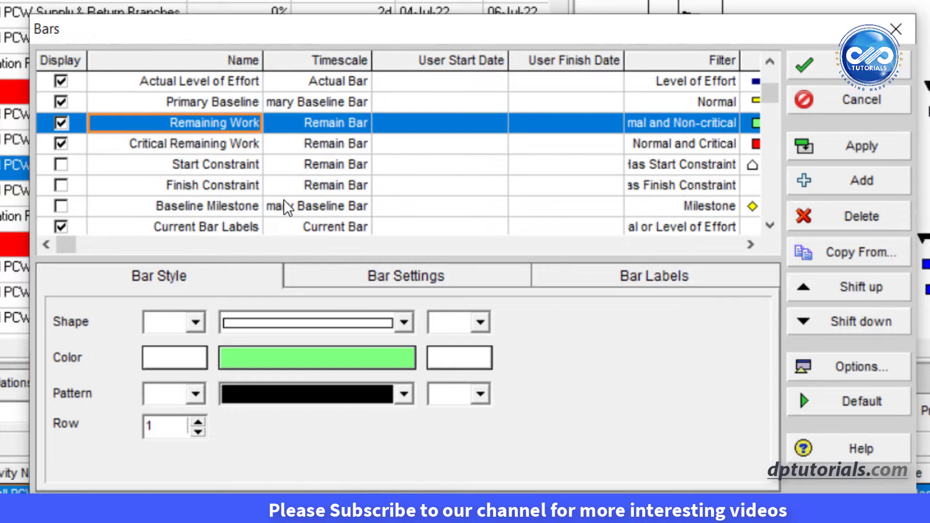
{"action": "scroll", "scroll_direction": "down", "scroll_amount": 3}
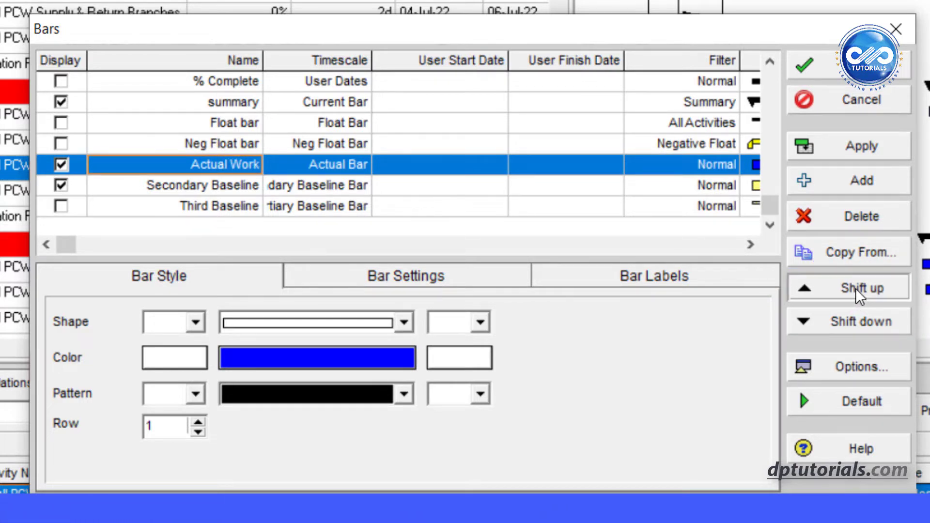
Shift the Actual Work and Remaining Work bars up above the baseline bars
{"action": "left_click", "coordinate": [849, 287]}
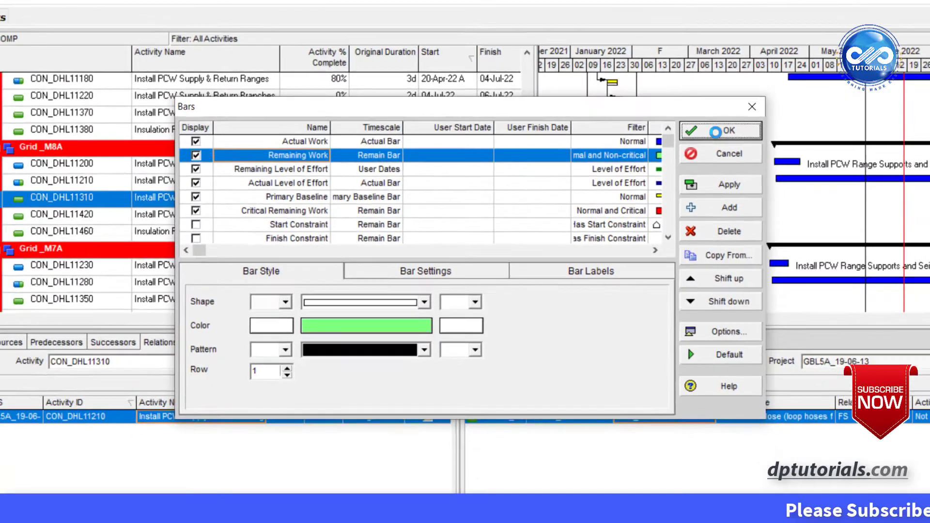
Confirm the Bars dialog so relationship lines link the actual and remaining bars
{"action": "left_click", "coordinate": [720, 131]}
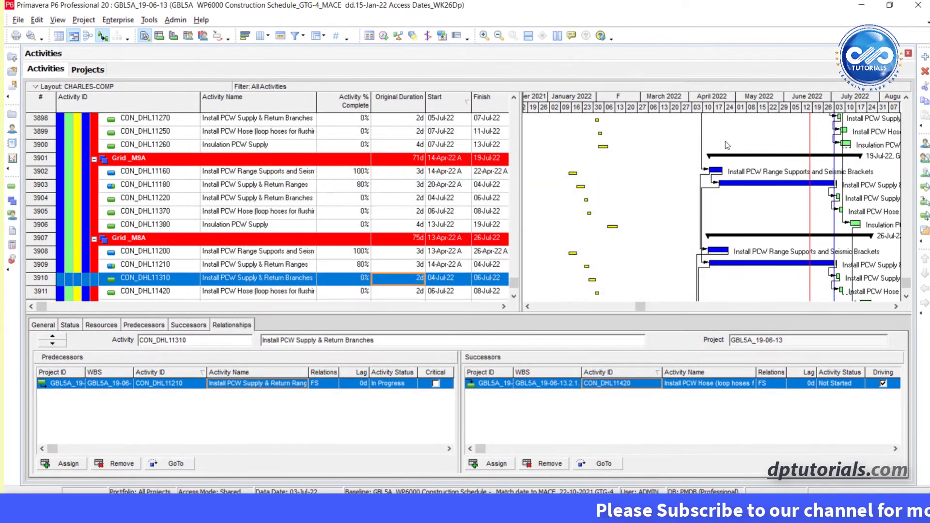
{"action": "mouse_move", "coordinate": [715, 211]}
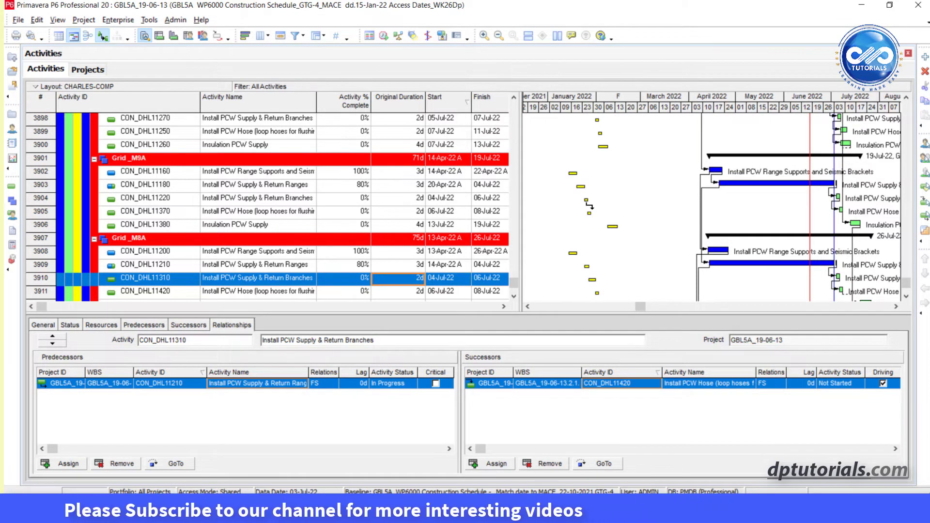
{"action": "mouse_move", "coordinate": [687, 213]}
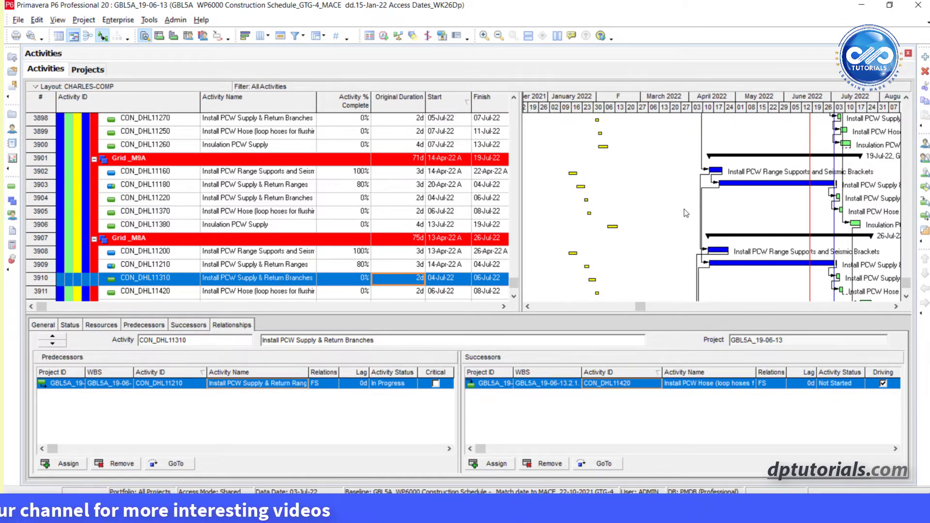